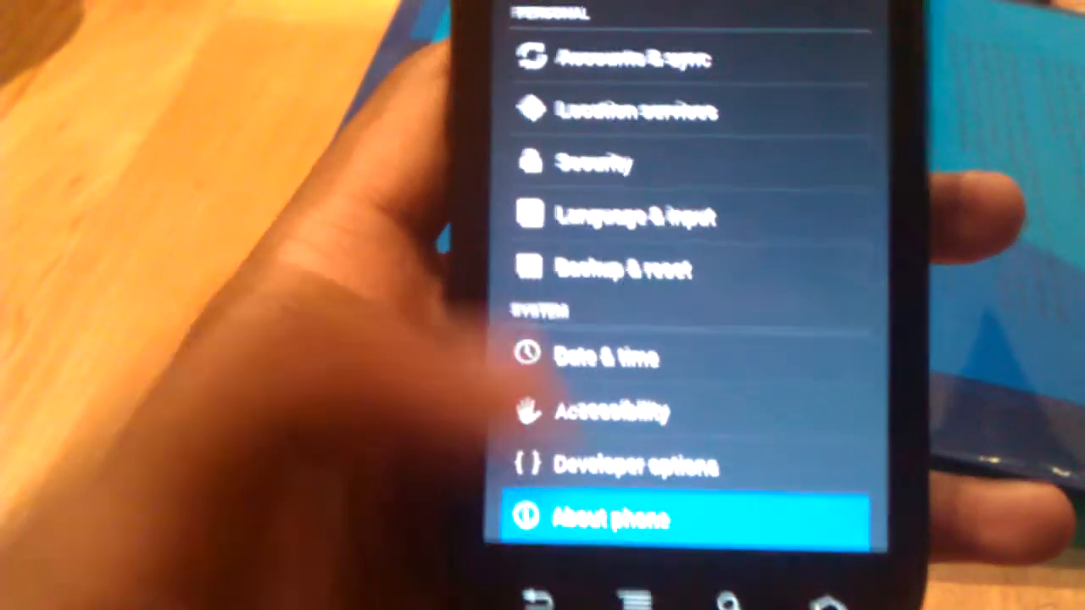
# Step: Open the About phone page from the System section of Settings
pyautogui.click(610, 517)
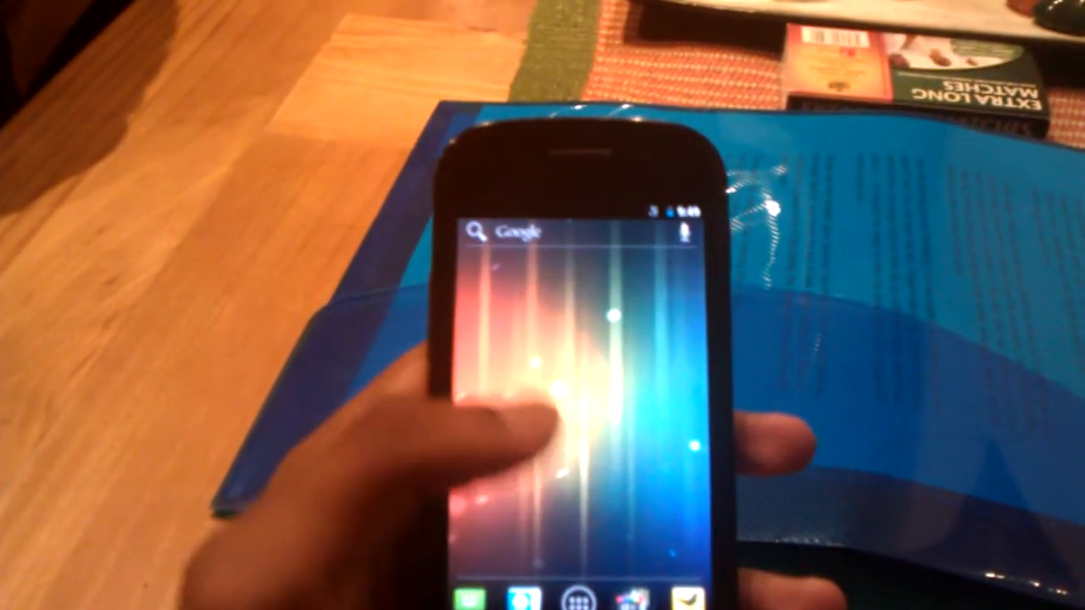
pyautogui.click(573, 602)
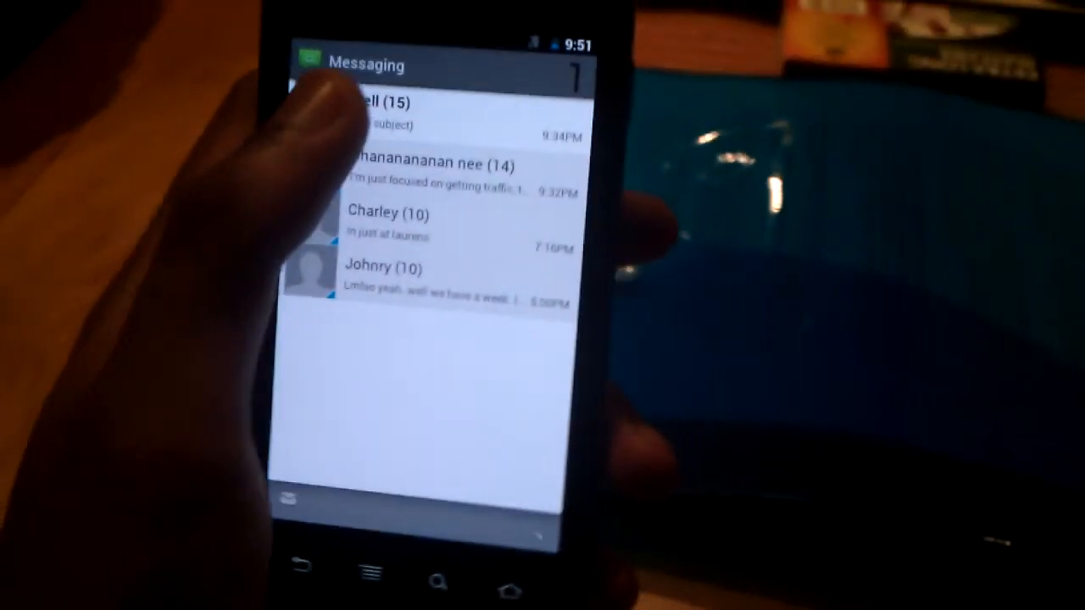
# Step: Open the 15-message conversation at the top of Messaging and scroll through its history
pyautogui.click(373, 110)
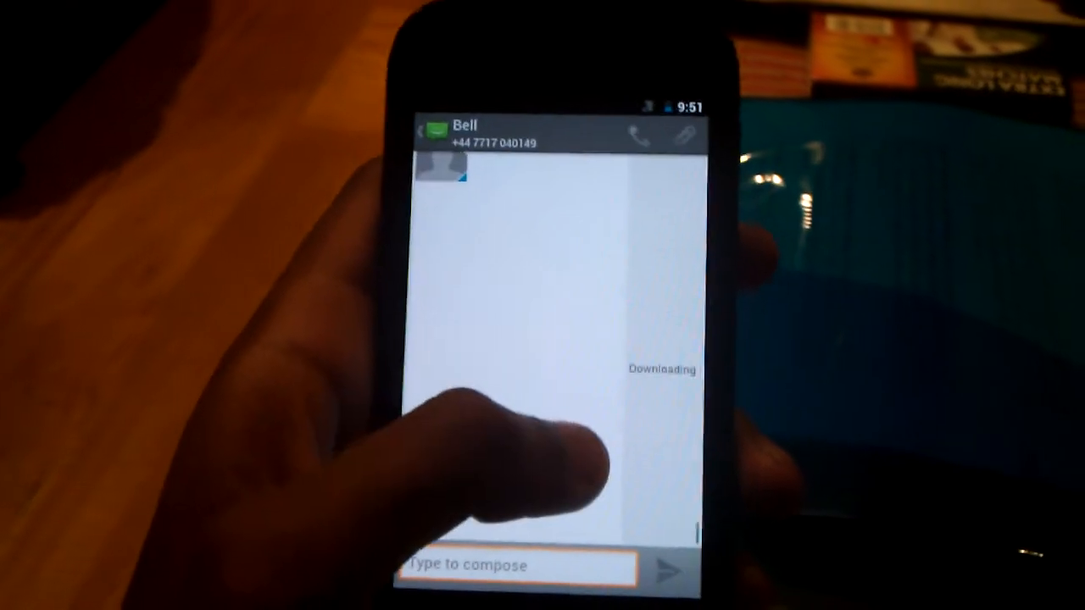
pyautogui.scroll(-3)
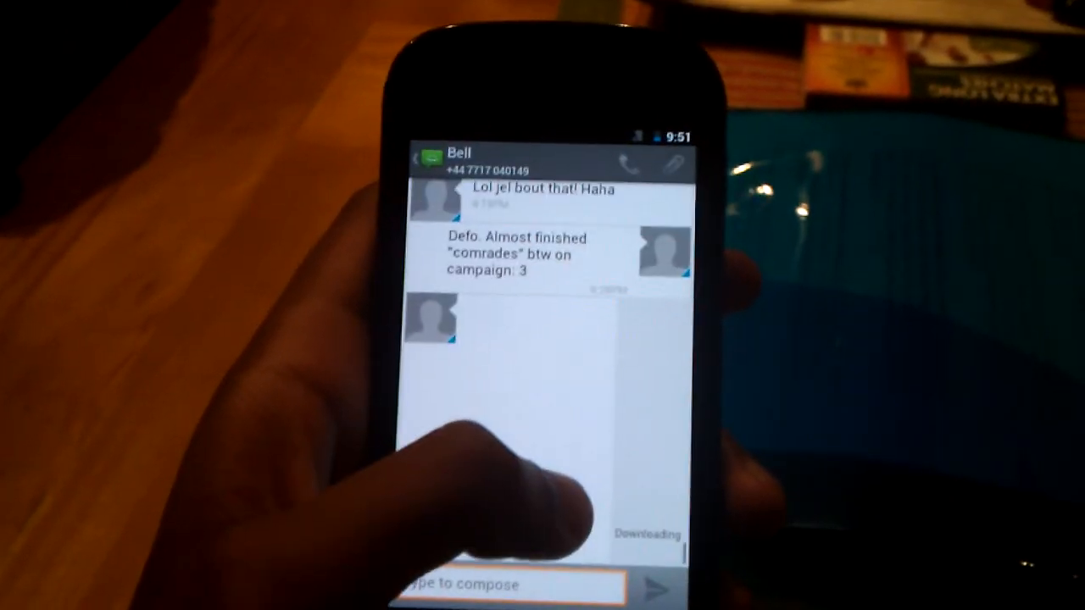